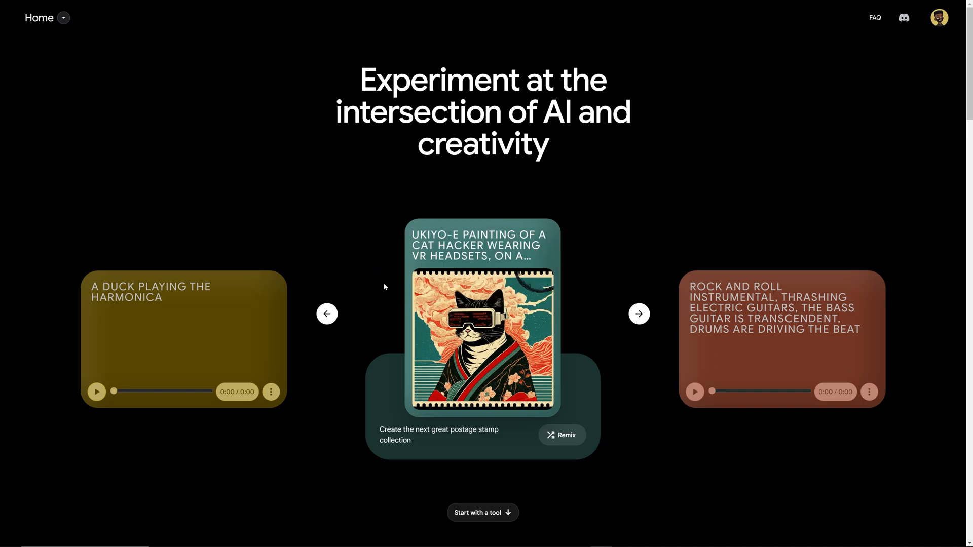
Scroll the AI Test Kitchen home page down to the MusicFX section with its Launch button
scroll("down", 3)
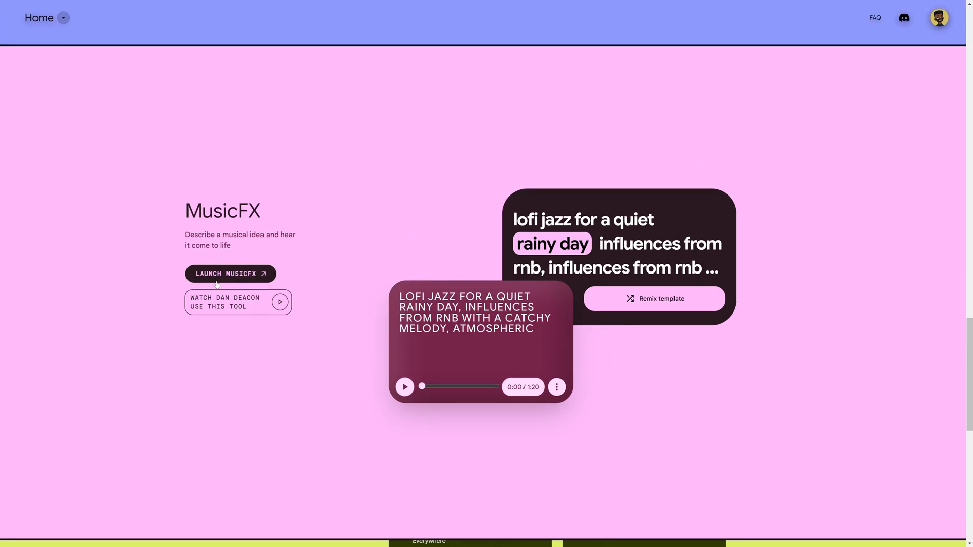
Launch MusicFX, generate the electro-disco instrumental with keyboard tracks and move to track 2
left_click(230, 274)
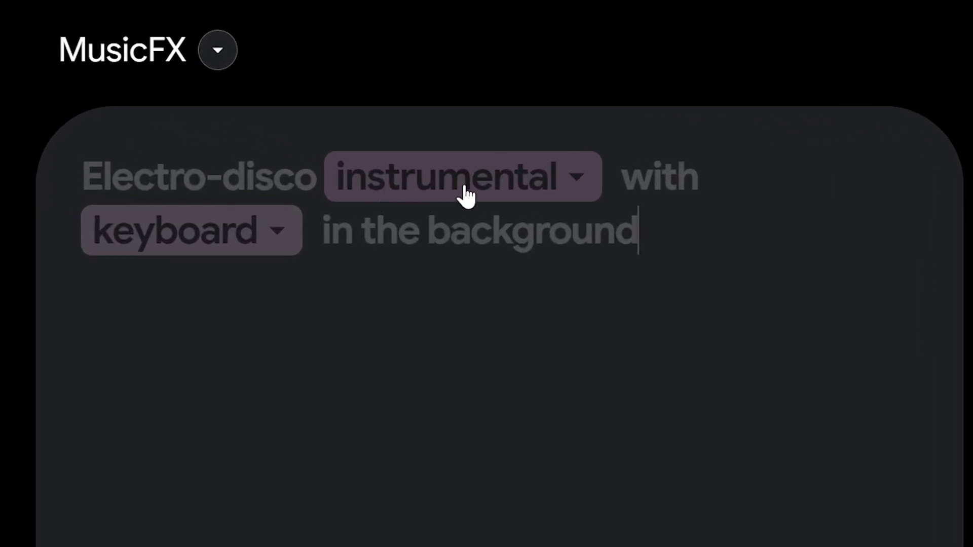
mouse_move(164, 160)
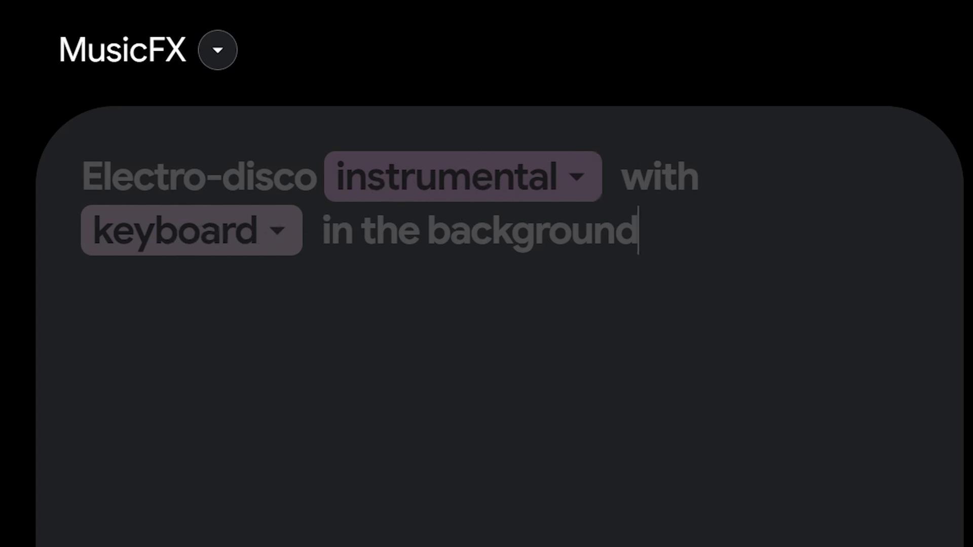
mouse_move(493, 213)
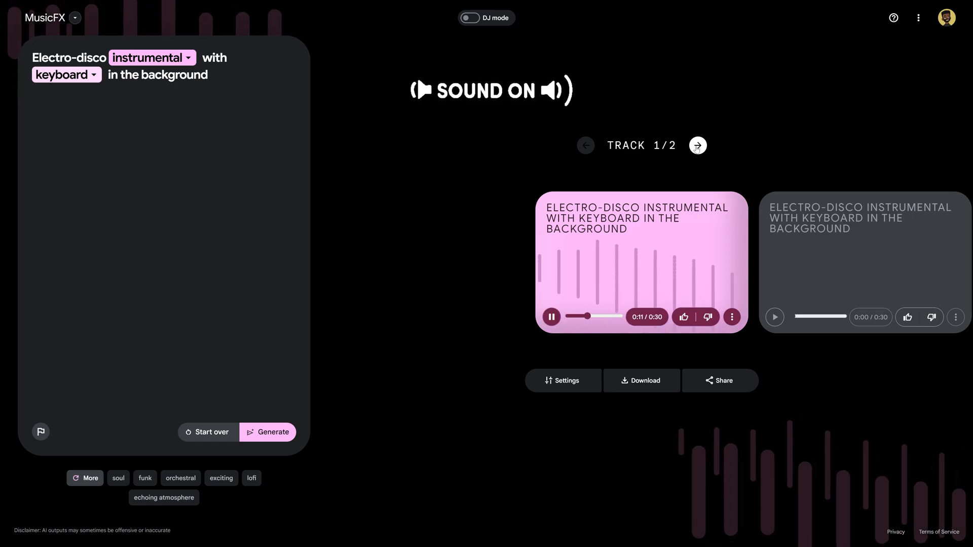
left_click(698, 145)
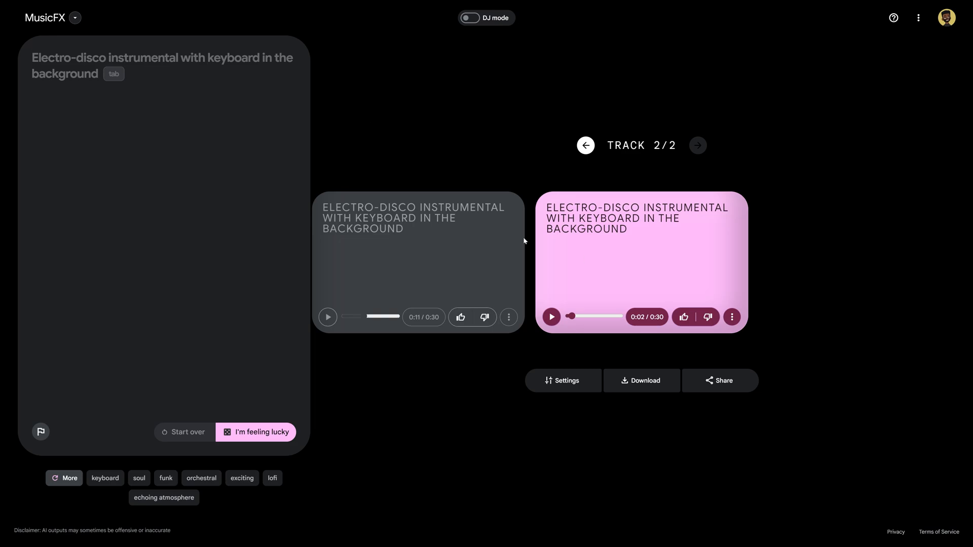
Write the Japanese Jazz prompt with moody solo Guitar, Japanese City Pop, 1980s and generate tracks
left_click(34, 56)
type("Japanese Jazz inspired song")
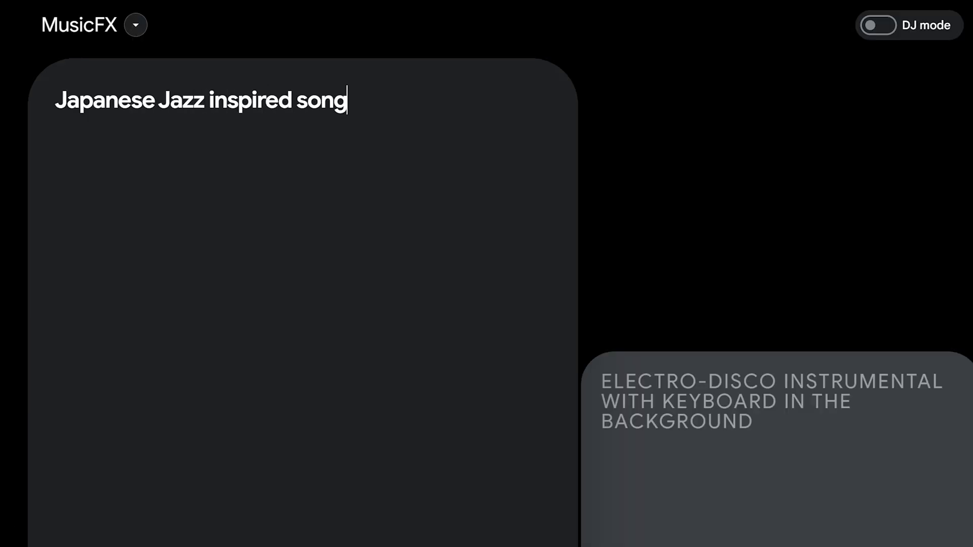
type(", with a moody soilo")
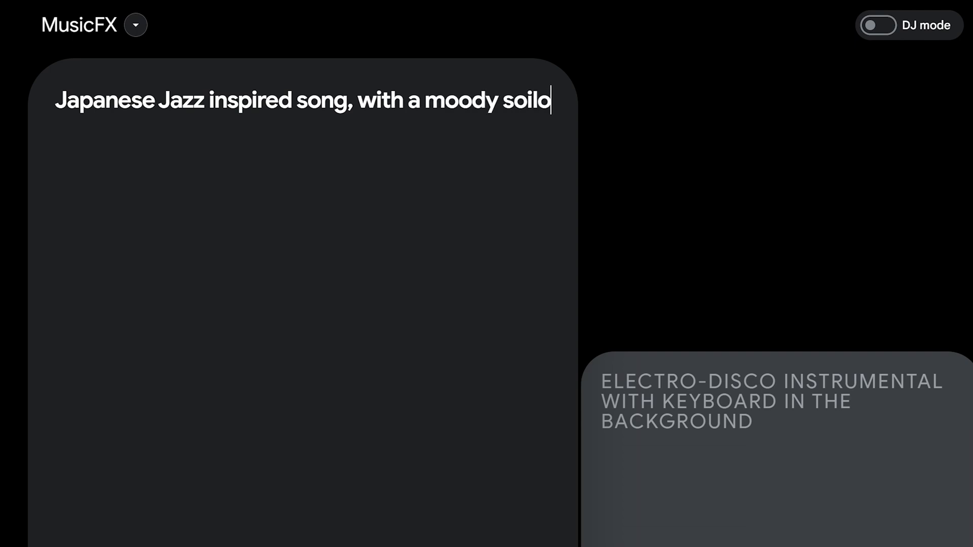
type("Guitar, Japanese City Pop, 1980s")
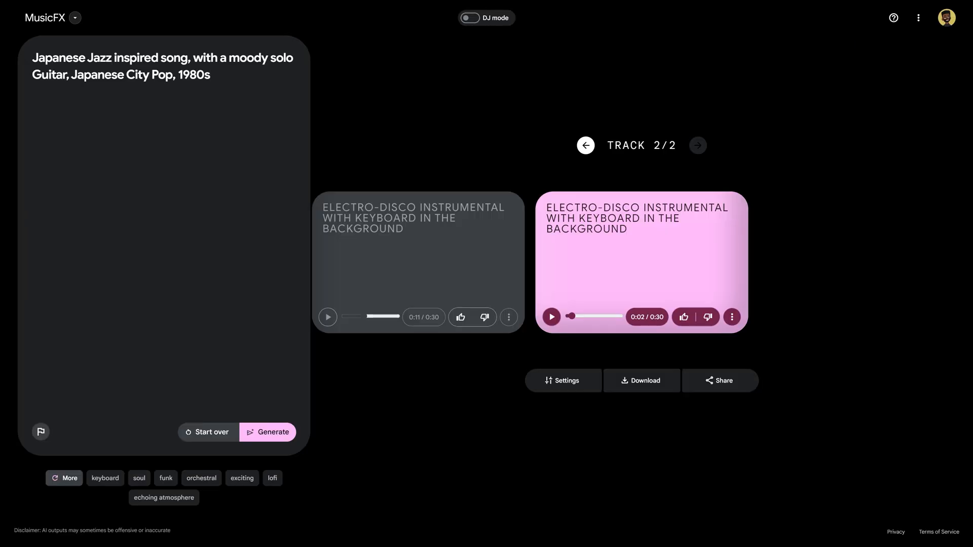
left_click(267, 432)
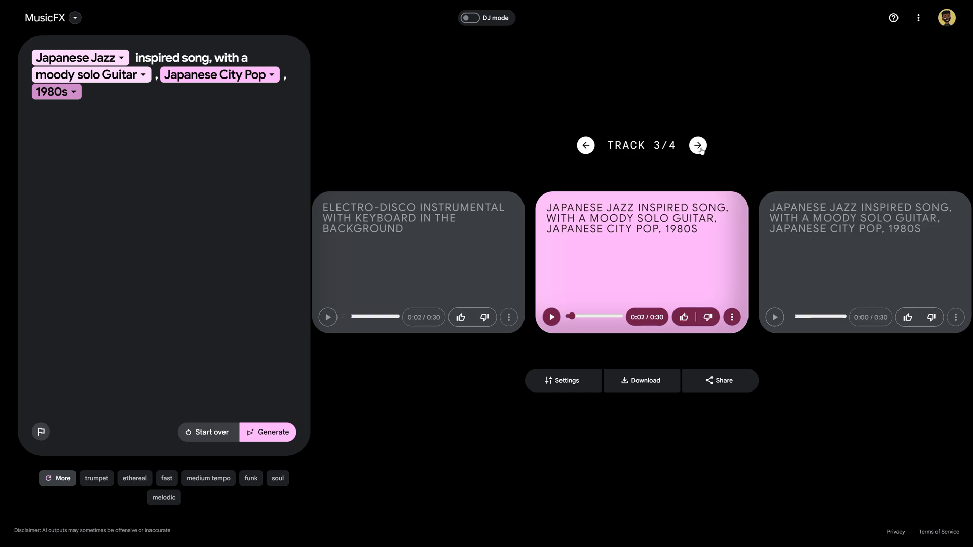
Play track 3, move to track 4 and pause its playback
left_click(550, 316)
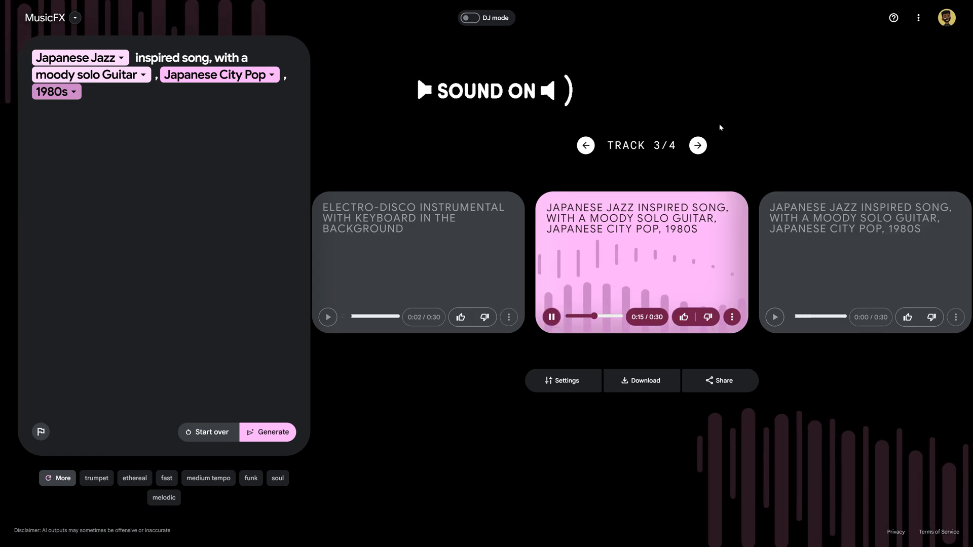
left_click(697, 145)
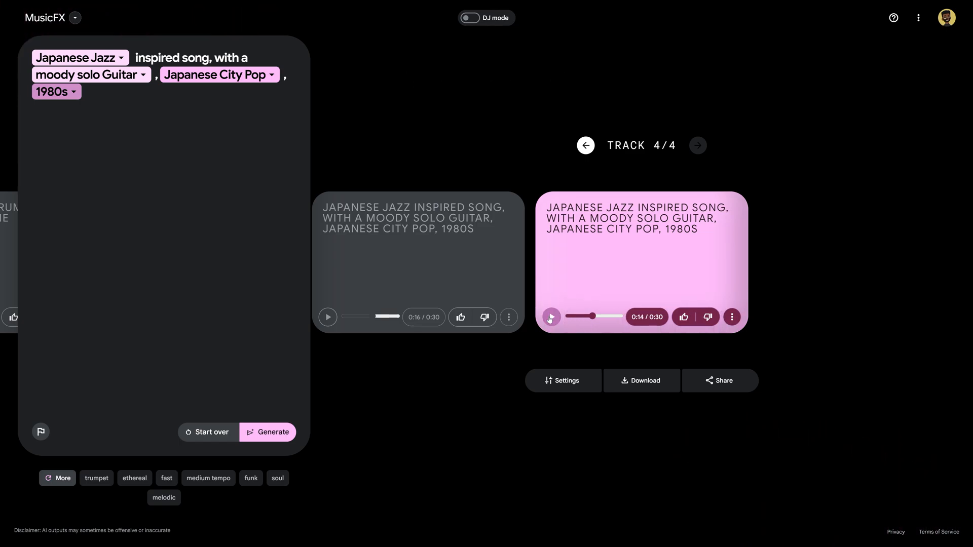
left_click(551, 316)
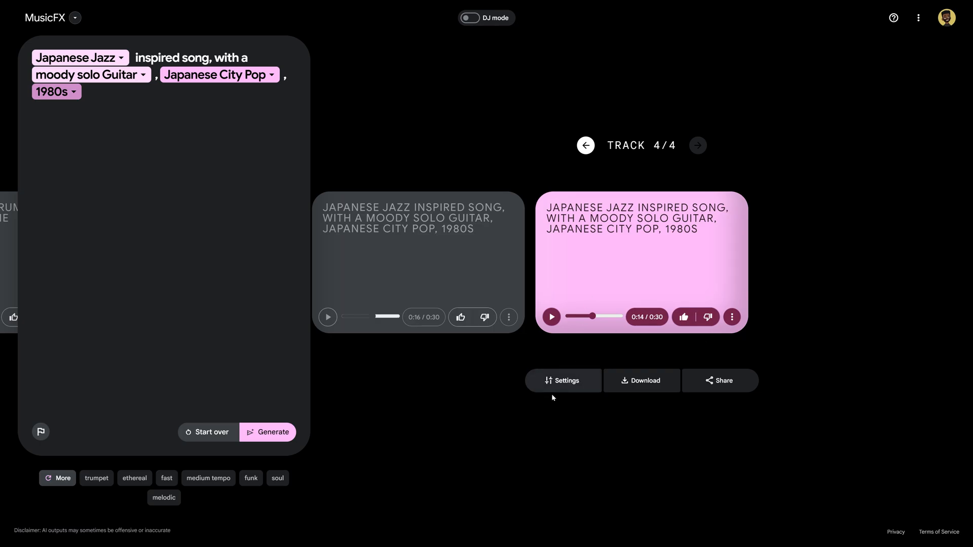
mouse_move(572, 391)
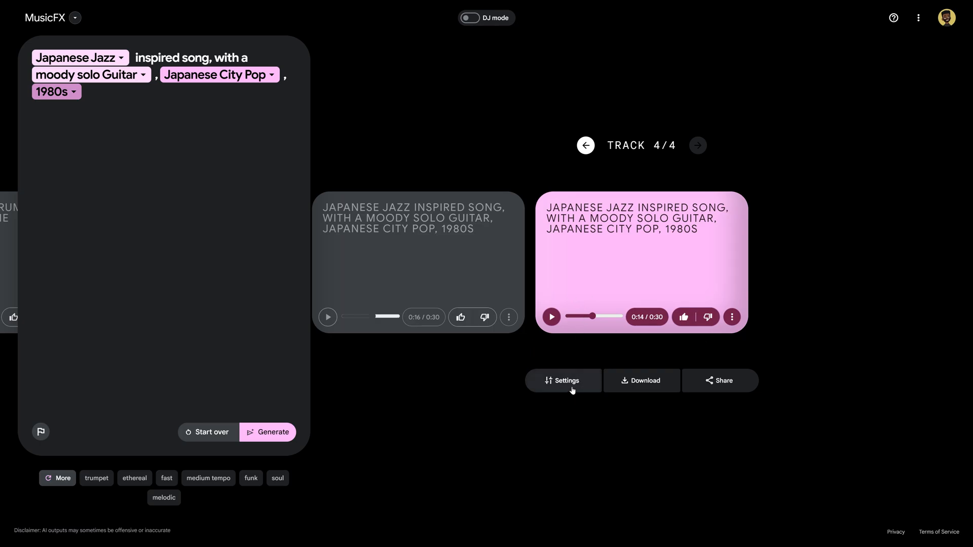
In Settings turn Looping on, trying 70-second track length before returning it to 30 seconds
left_click(563, 380)
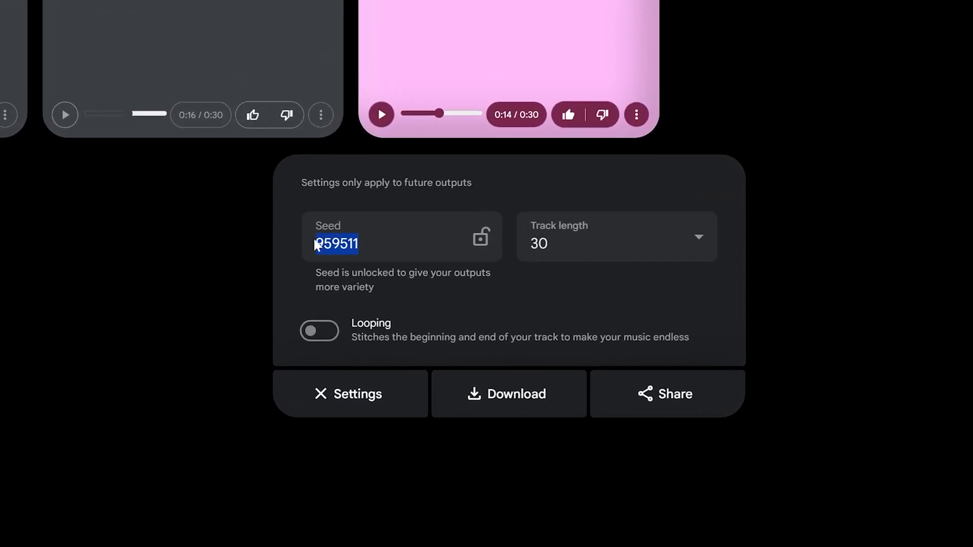
left_click_drag(313, 243, 377, 287)
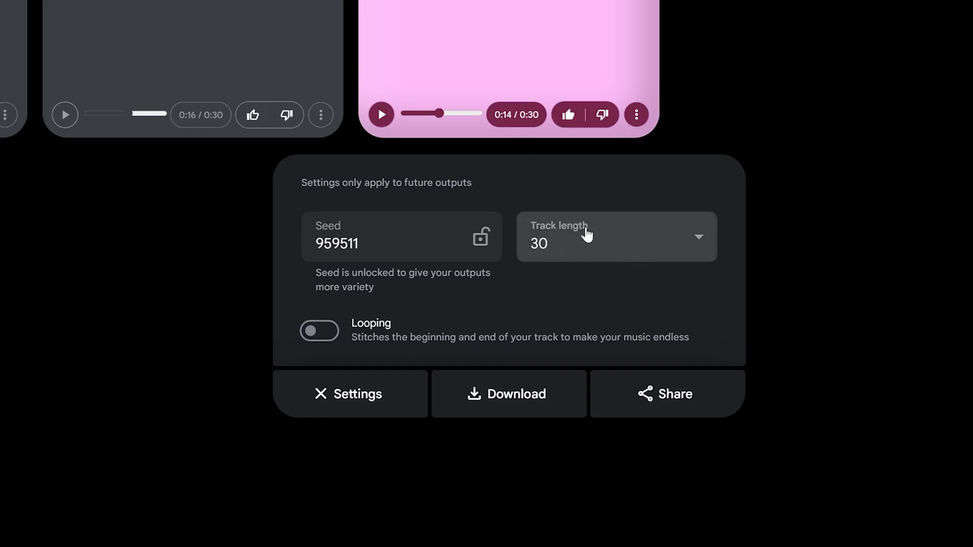
left_click(615, 237)
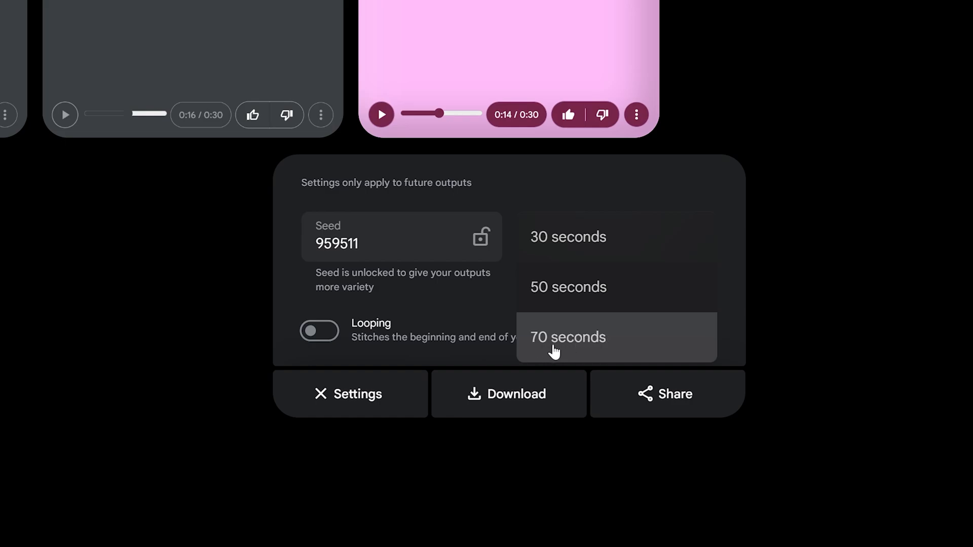
mouse_move(587, 352)
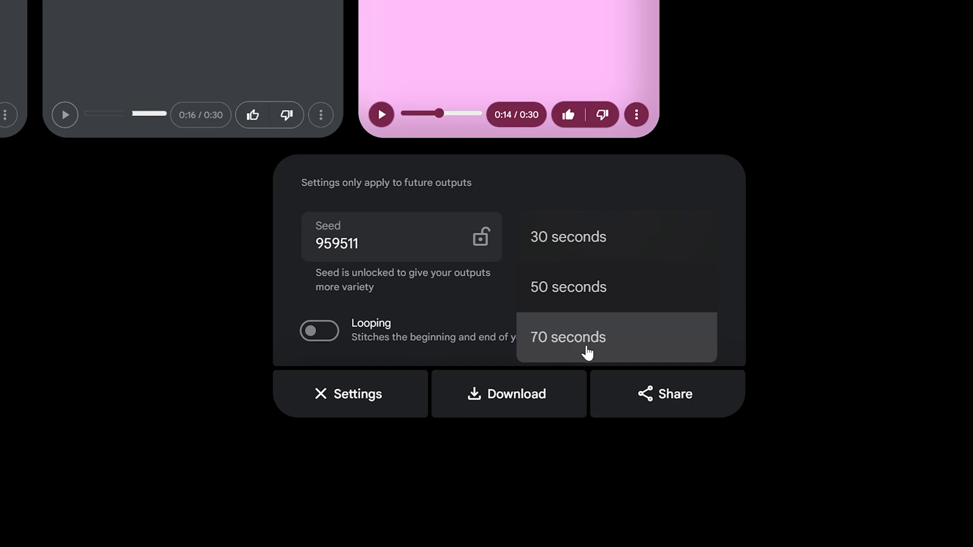
left_click(568, 337)
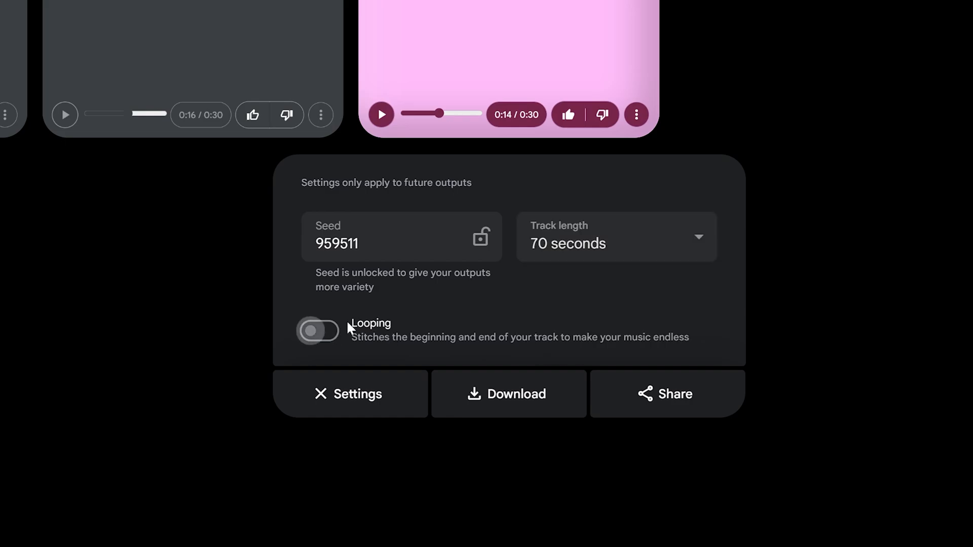
left_click(318, 330)
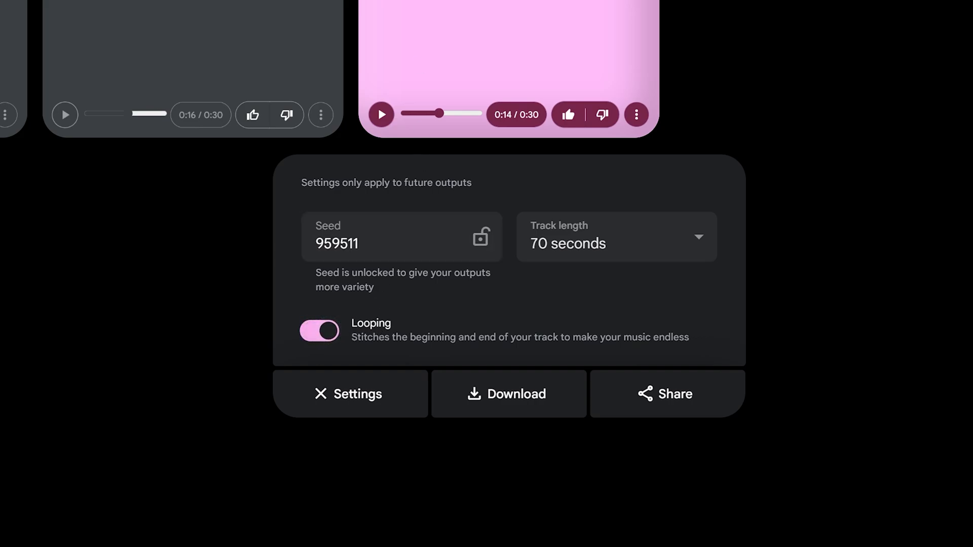
mouse_move(358, 348)
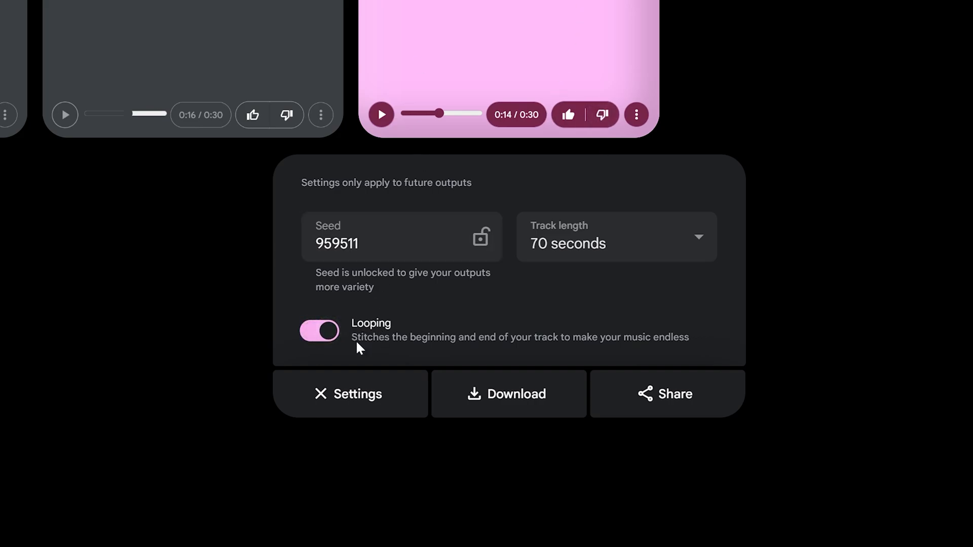
left_click_drag(356, 336, 689, 336)
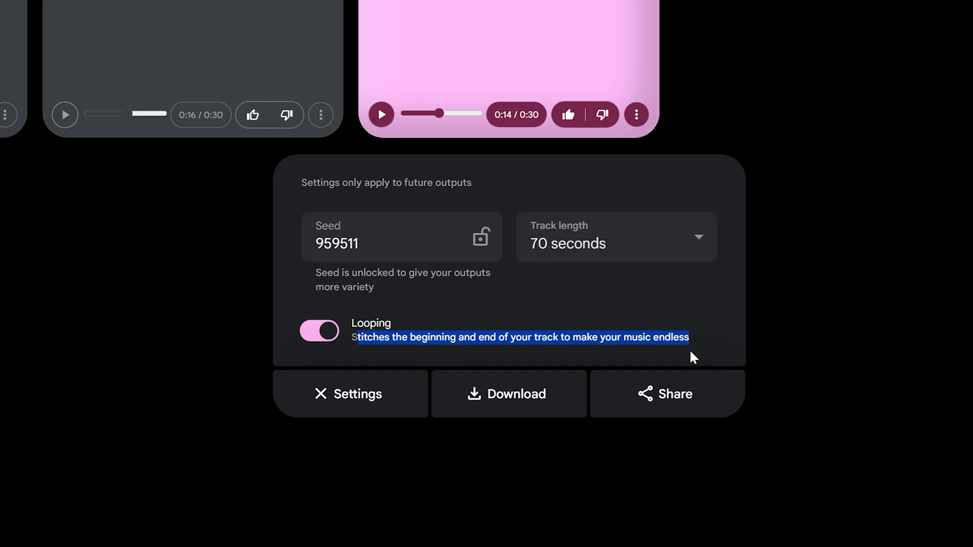
left_click(615, 236)
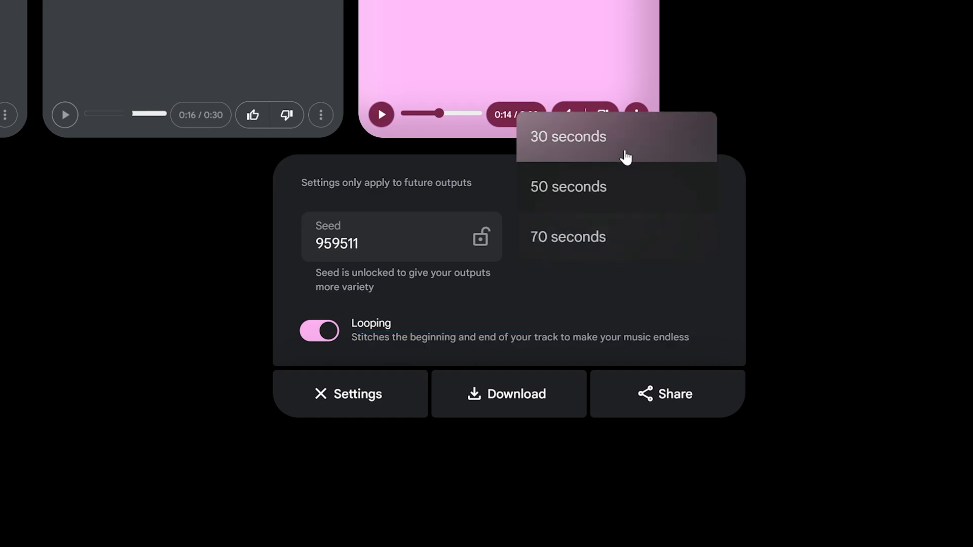
left_click(567, 136)
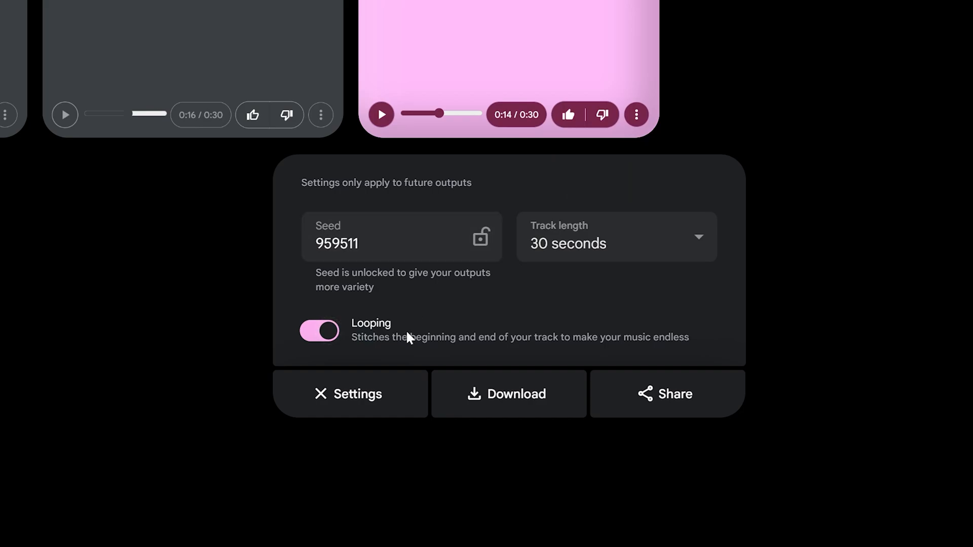
mouse_move(365, 336)
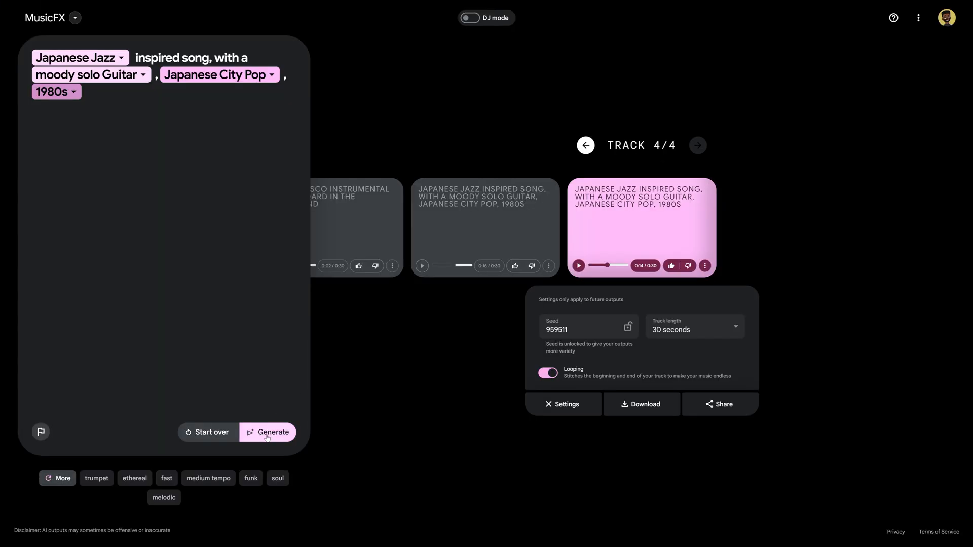
mouse_move(729, 221)
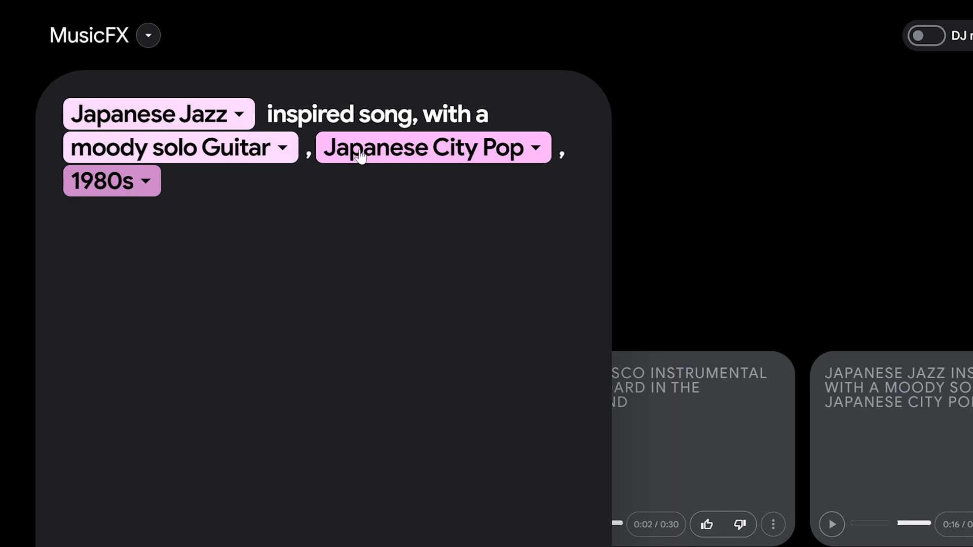
Swap the prompt chips to Brazilian Samba and a soaring violin melody instead of moody solo Guitar
left_click(432, 148)
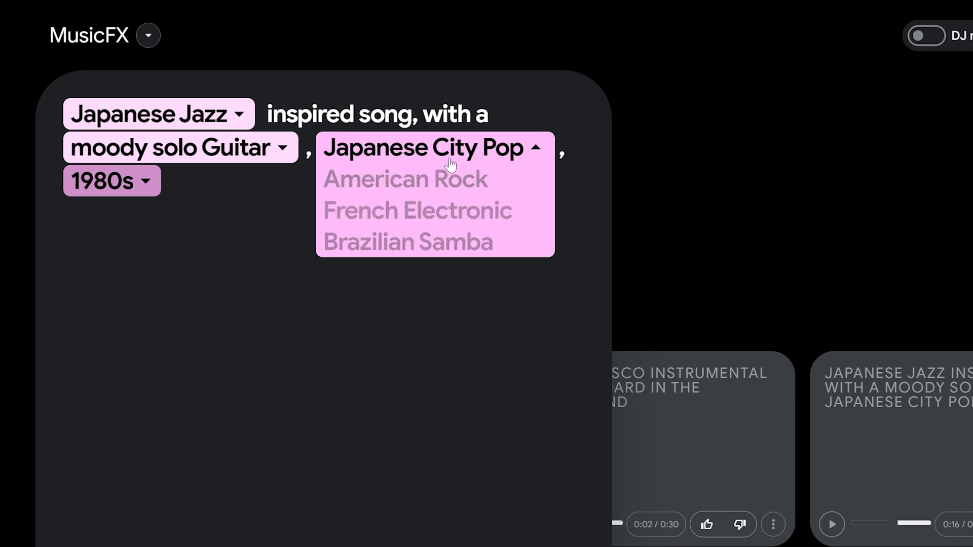
left_click(408, 241)
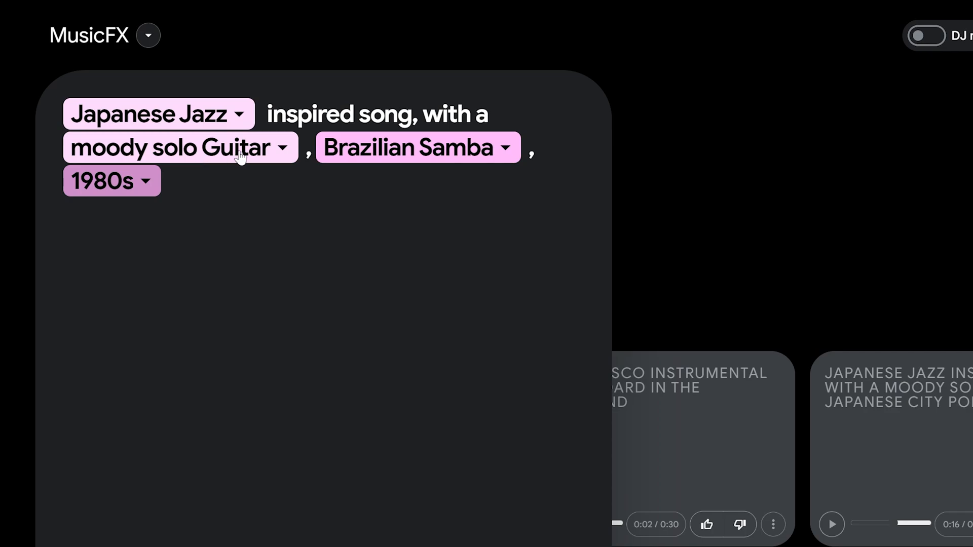
left_click(282, 147)
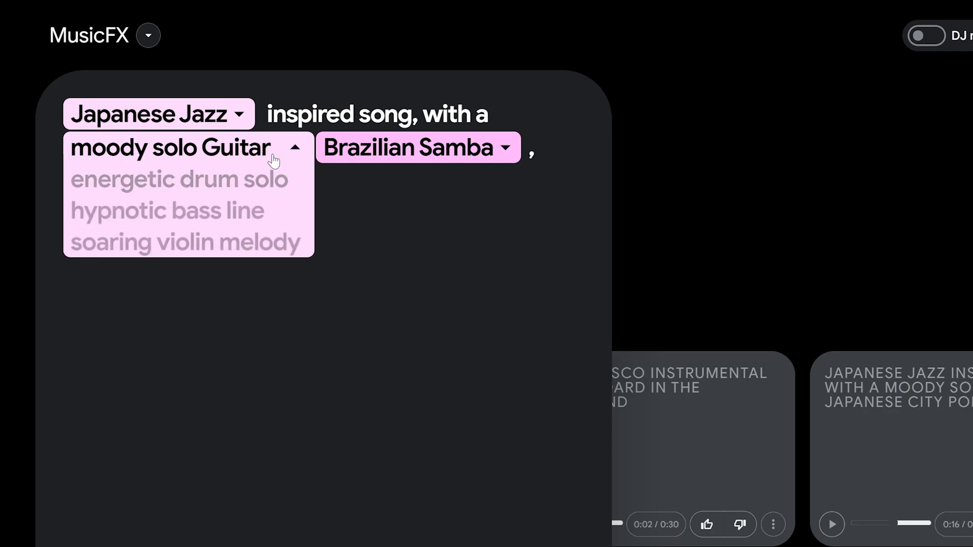
left_click(188, 242)
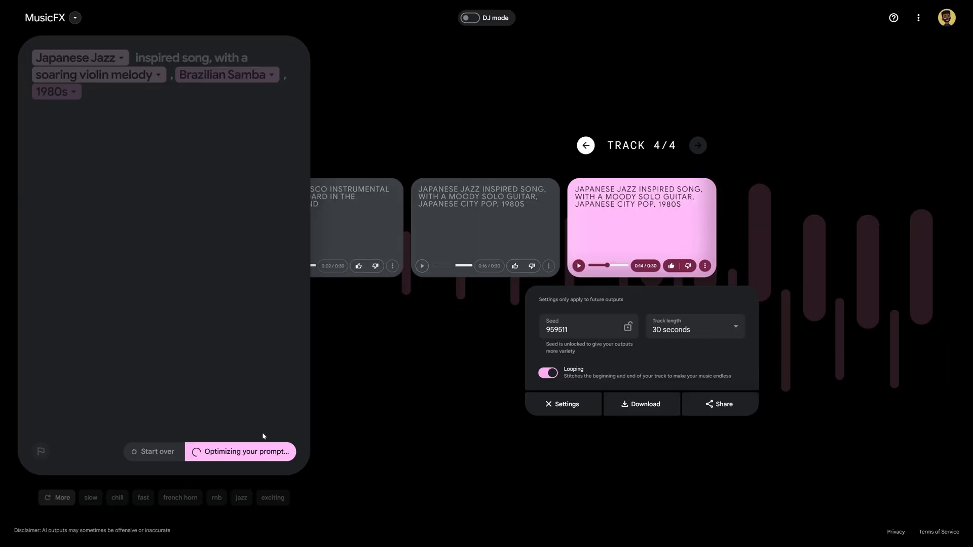
Play the newly generated violin track 5 and move on to track 6
left_click(245, 451)
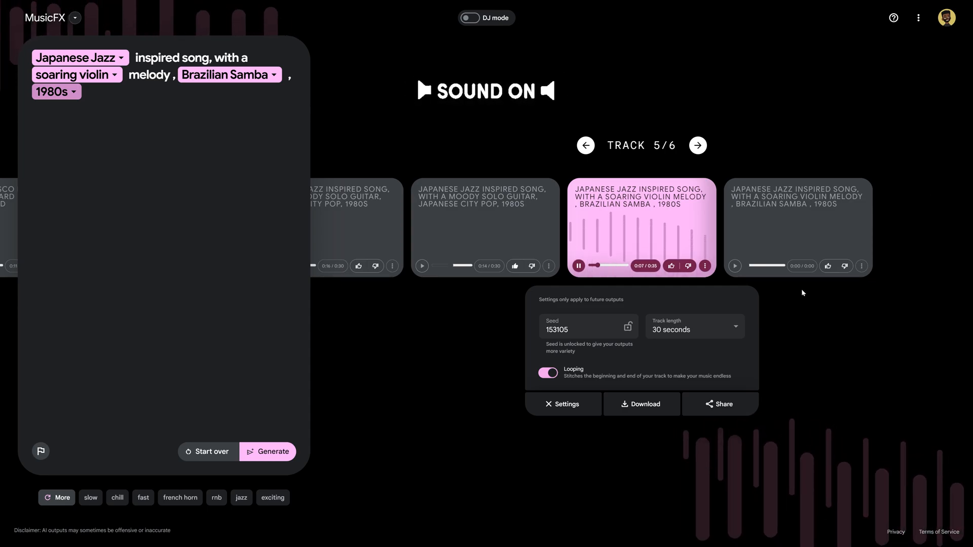
left_click(697, 145)
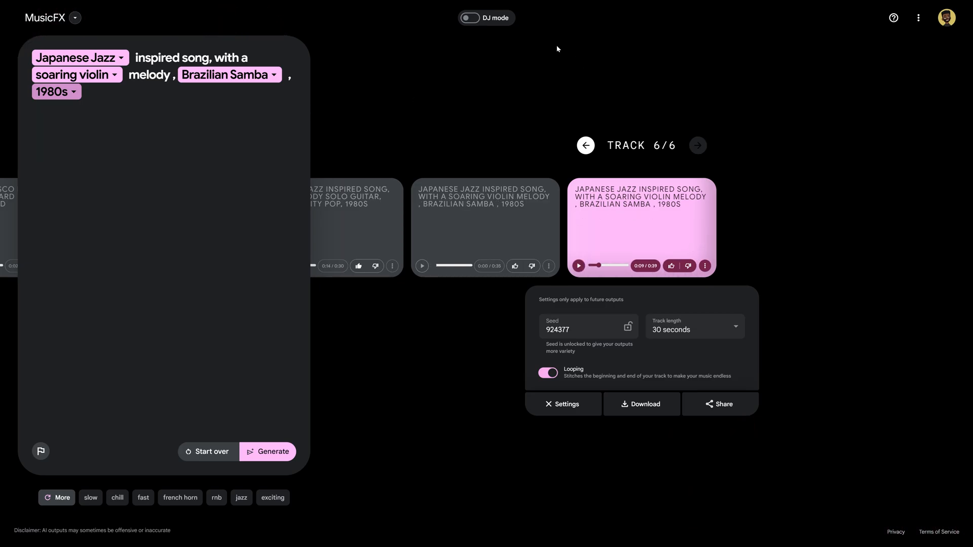
mouse_move(17, 81)
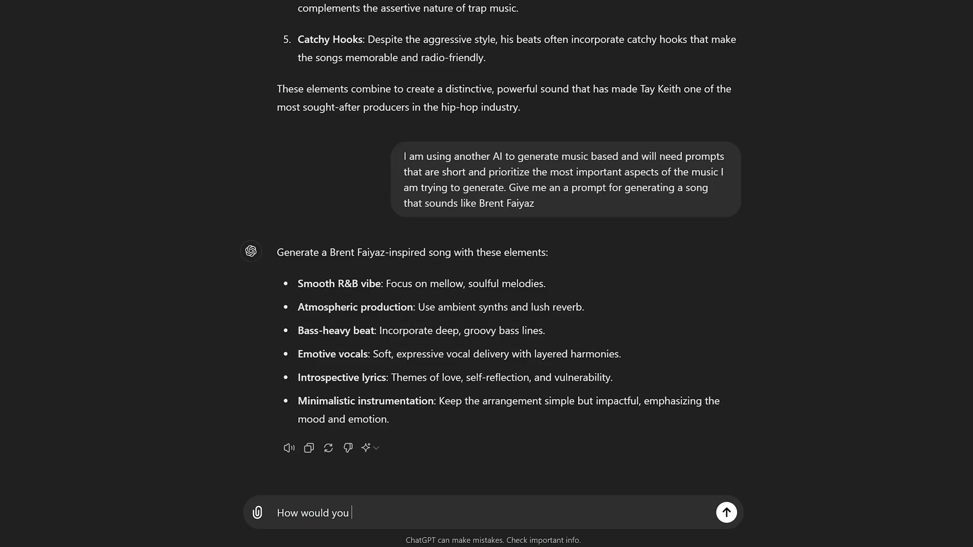
Ask ChatGPT how to describe Playboi Carti's music and scroll to the Minimalistic Beats answer
type("des")
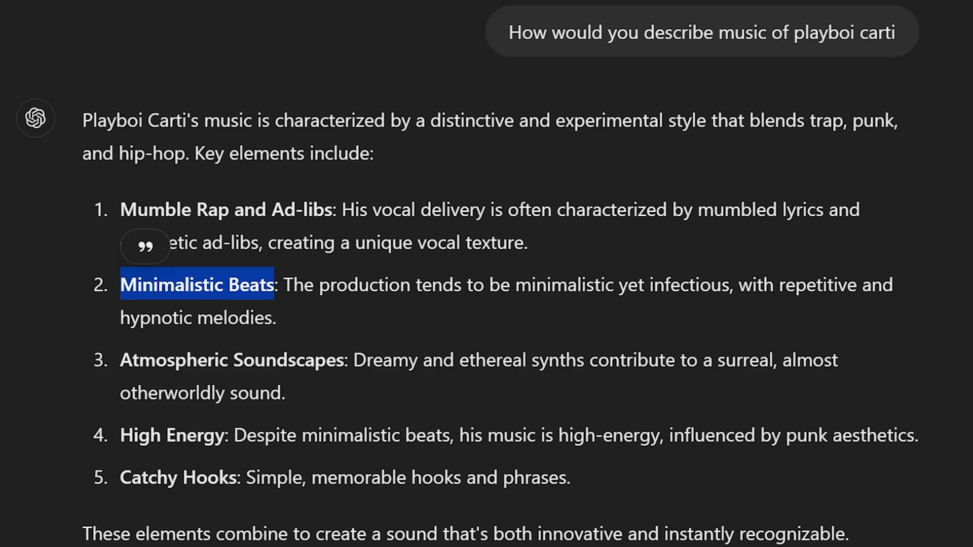
scroll("down", 3)
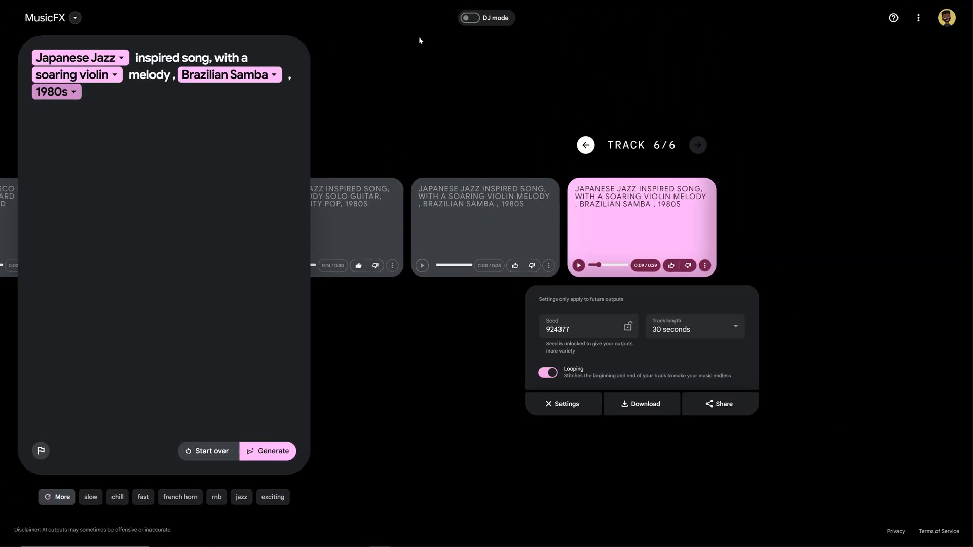
Generate tracks from a Minimalistic Beats, atmospheric Soundscapes, high energy trap-punk-hip-hop prompt
type("Minimalistic Beats")
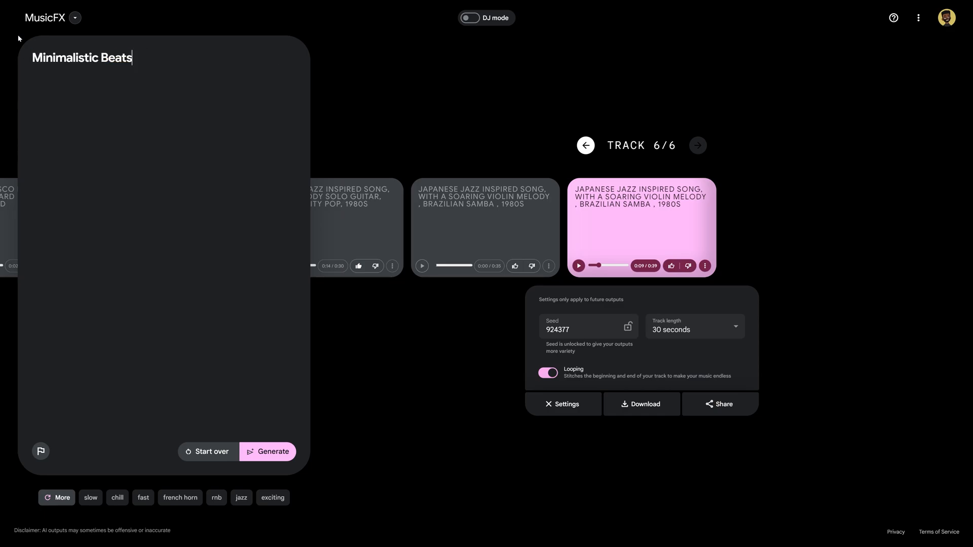
type(",")
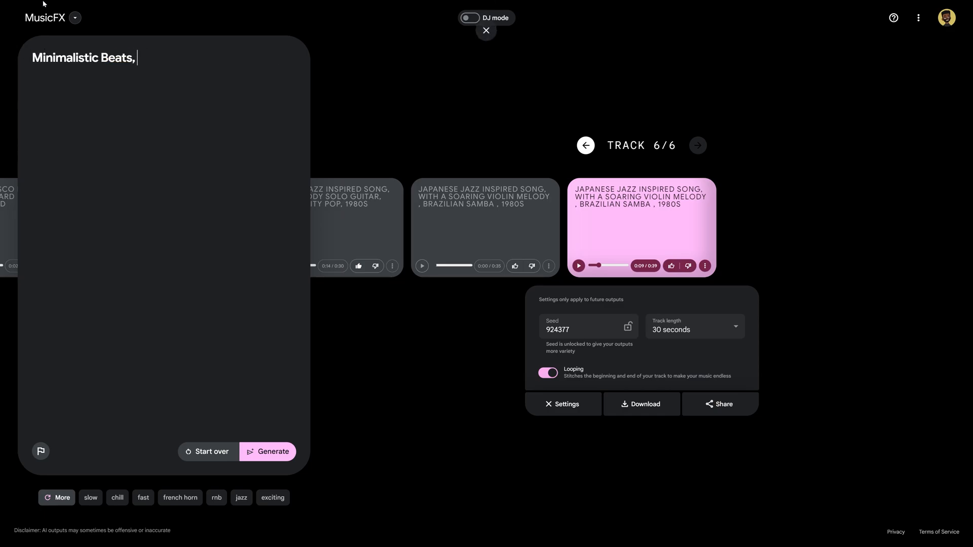
type("S")
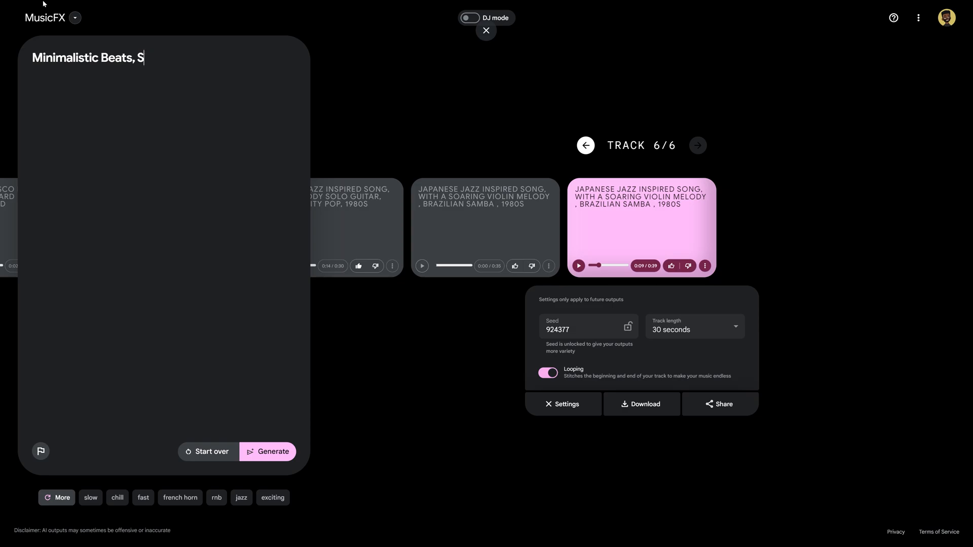
left_click(267, 451)
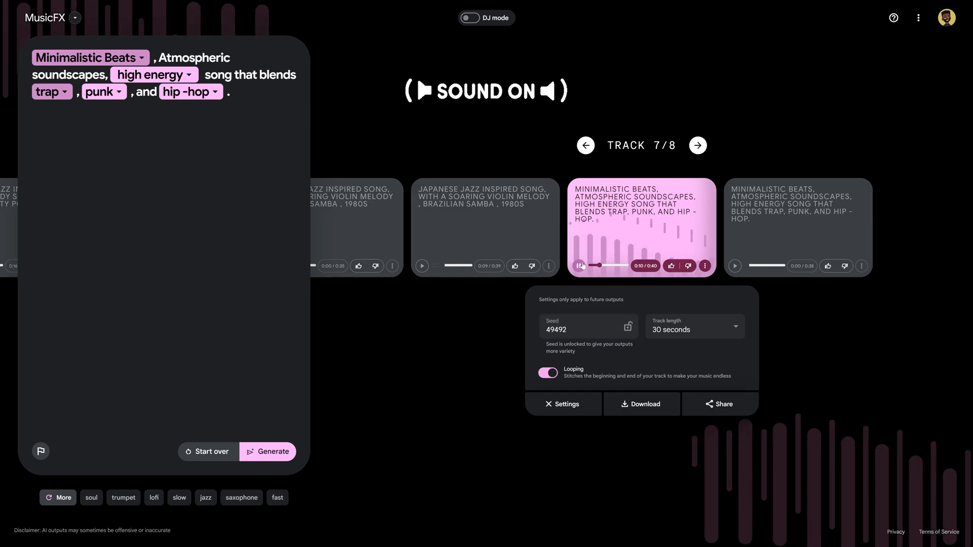
Play track 7, then page to track 8 and back
left_click(580, 266)
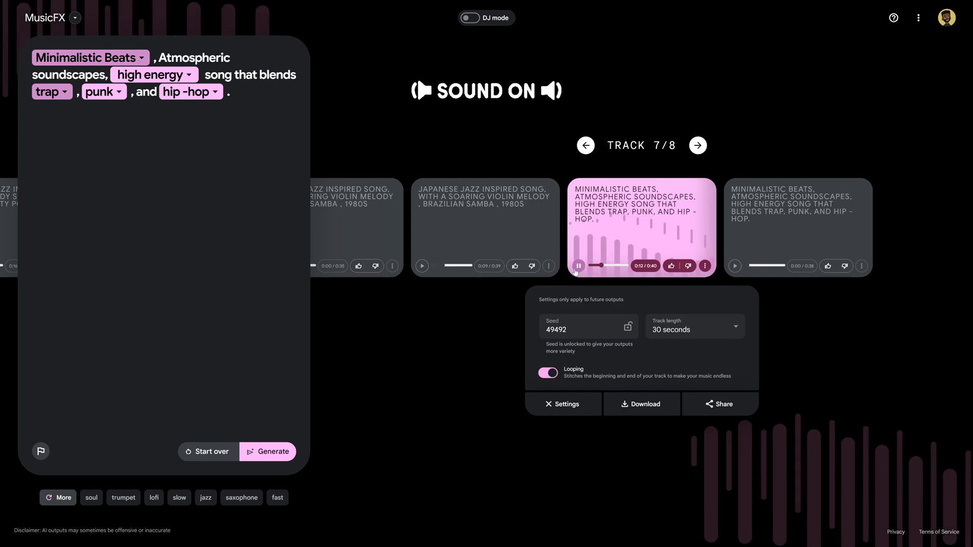
left_click(697, 145)
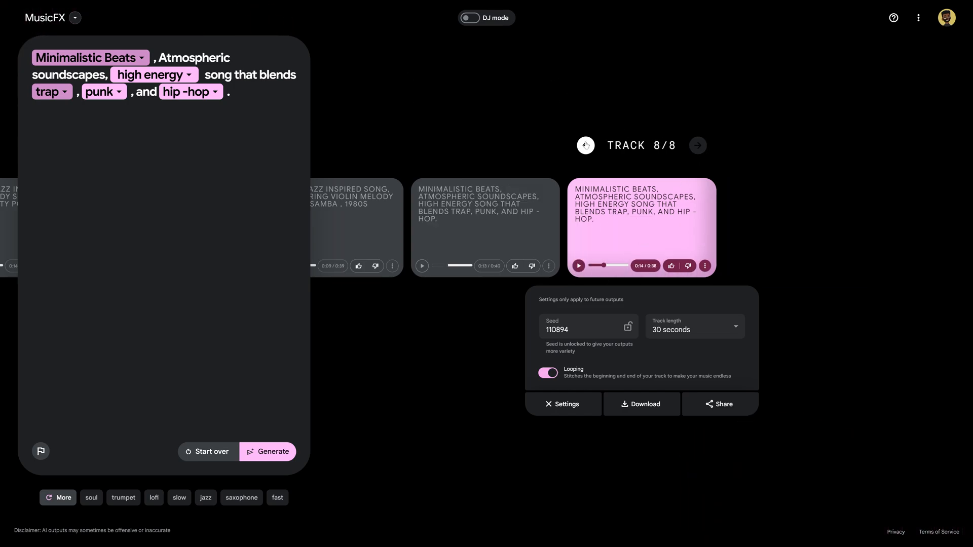
left_click(585, 145)
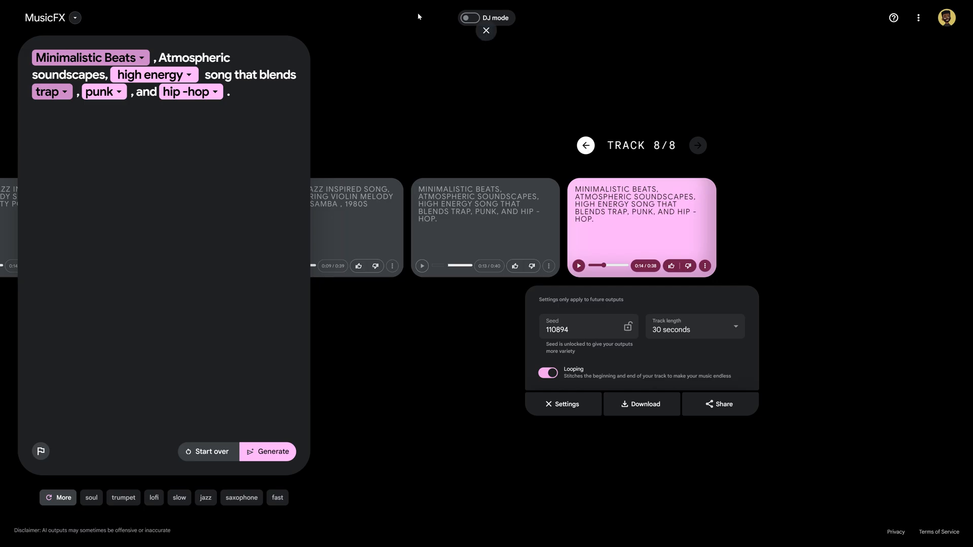
Switch MusicFX to DJ mode and delete the Jam Band prompt from the starting mix
left_click(486, 29)
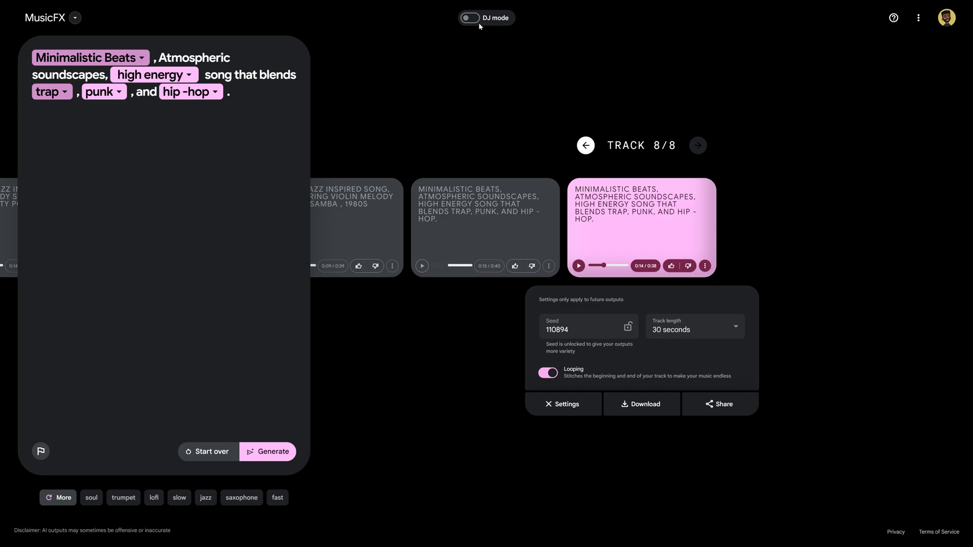
left_click(469, 17)
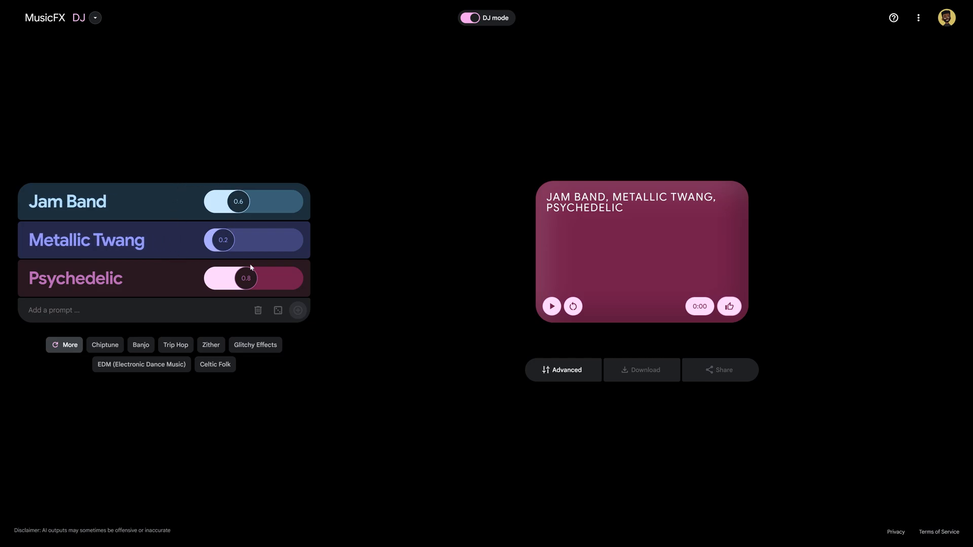
mouse_move(222, 213)
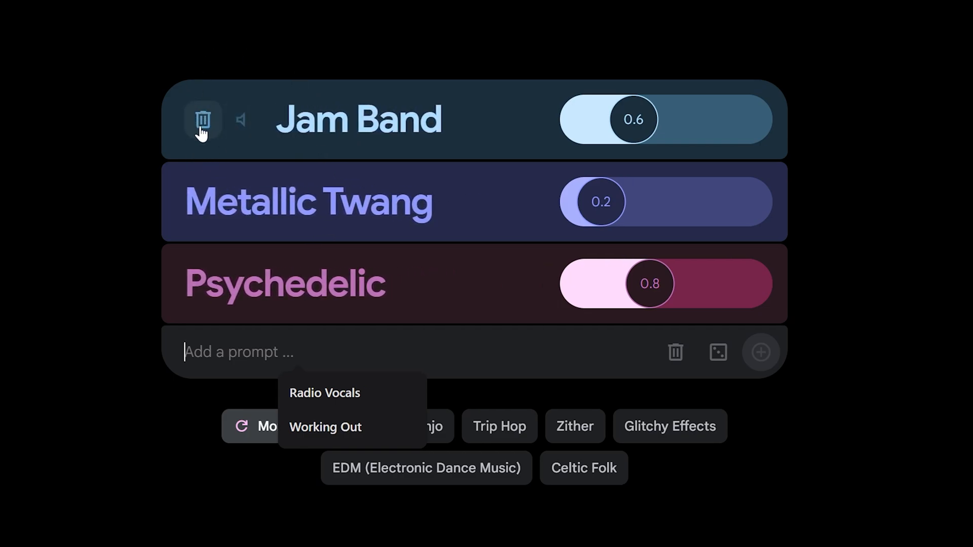
left_click(202, 120)
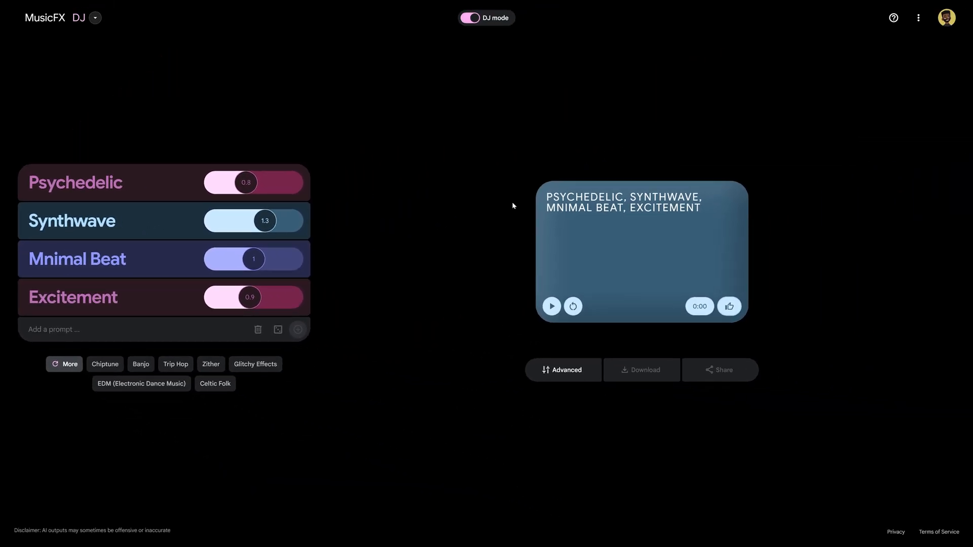
mouse_move(340, 287)
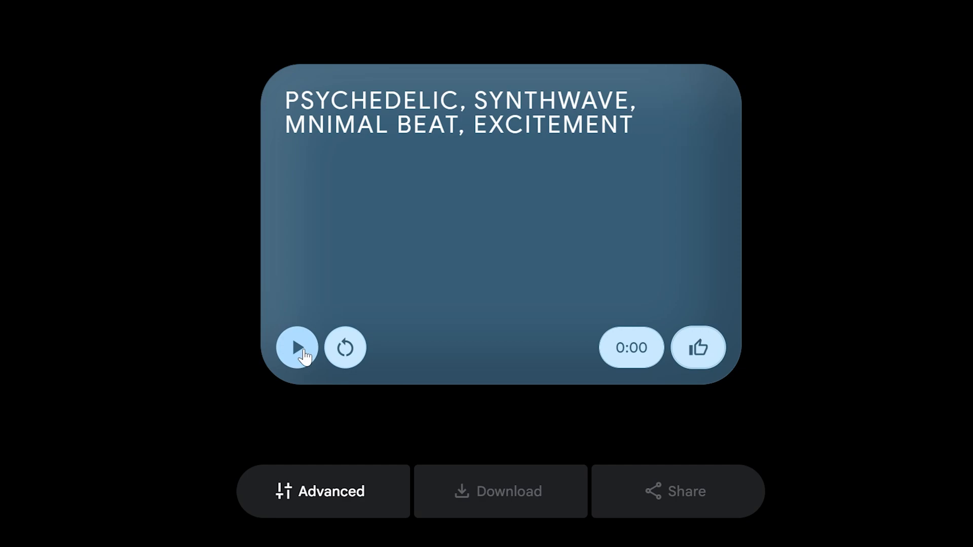
Play the DJ mix, raise Sad Piano to 0.9, drop Acoustic Guitar to 0 and add an 808s prompt
left_click(297, 348)
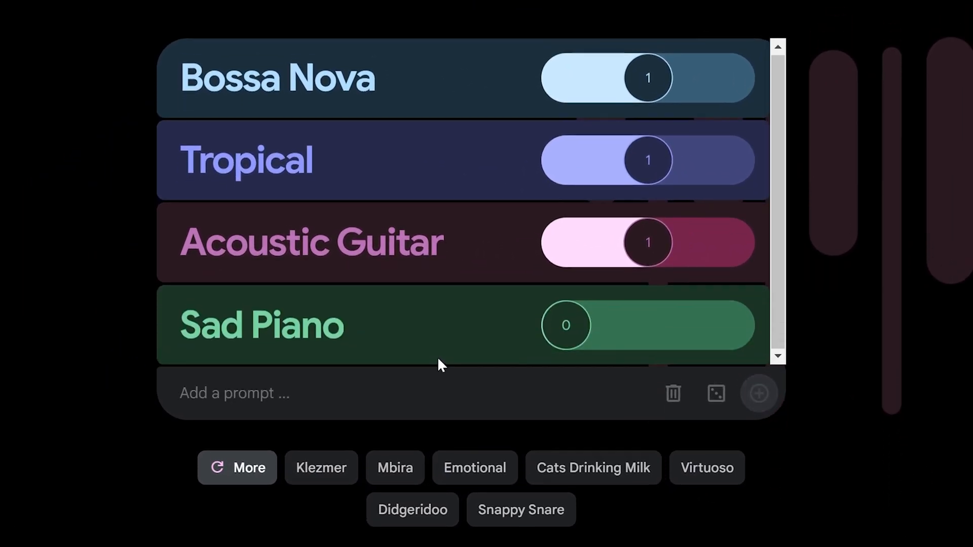
left_click_drag(565, 326, 654, 325)
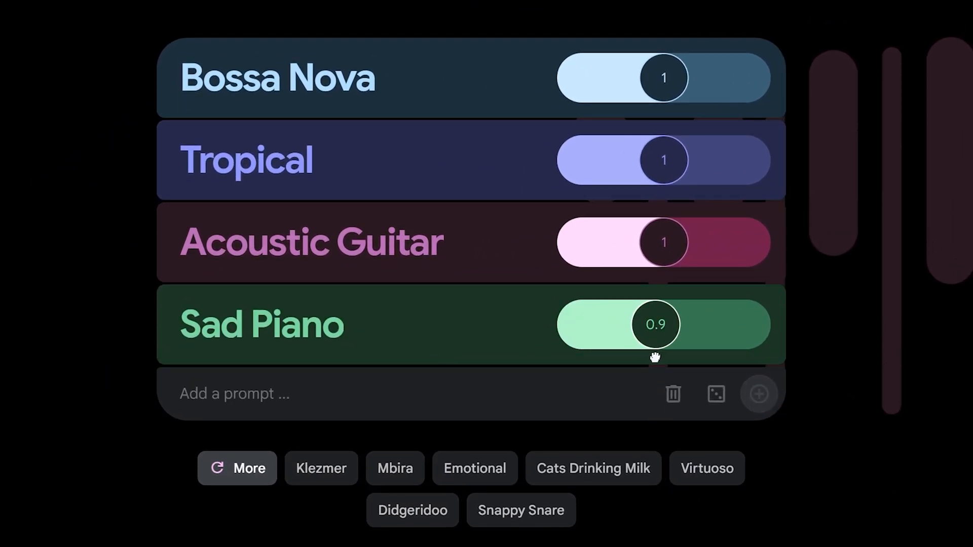
left_click_drag(632, 324, 664, 324)
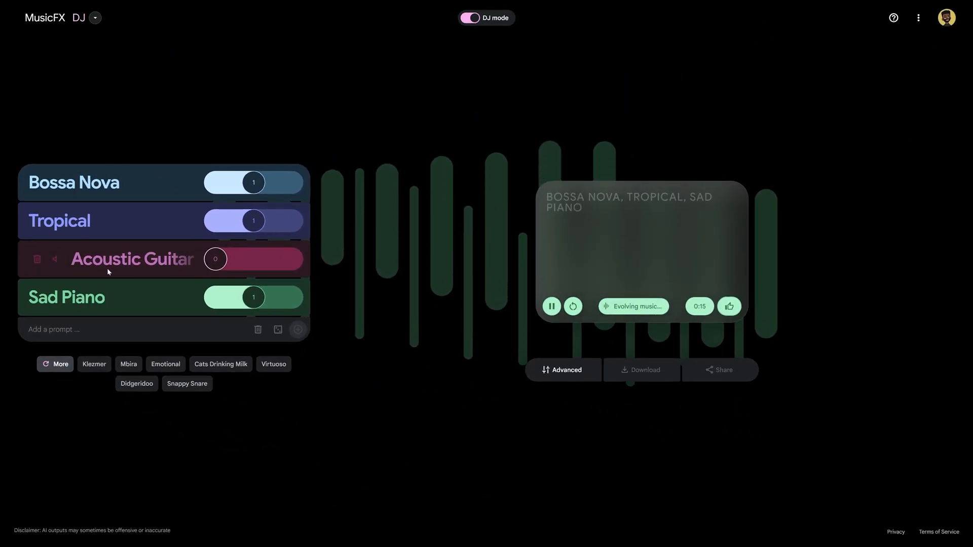
left_click(55, 364)
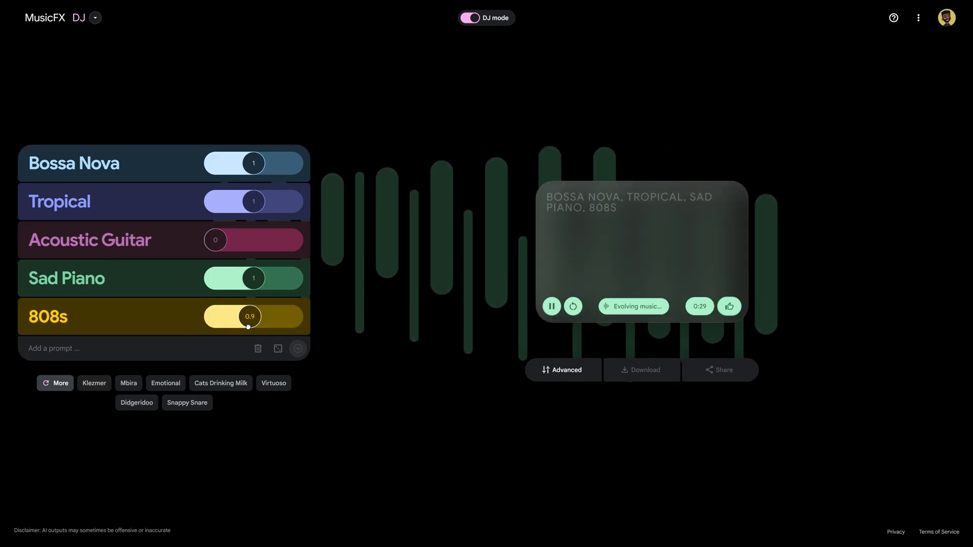
Raise 808s to full weight and ease Bossa Nova down to 0.8
left_click_drag(249, 317, 253, 317)
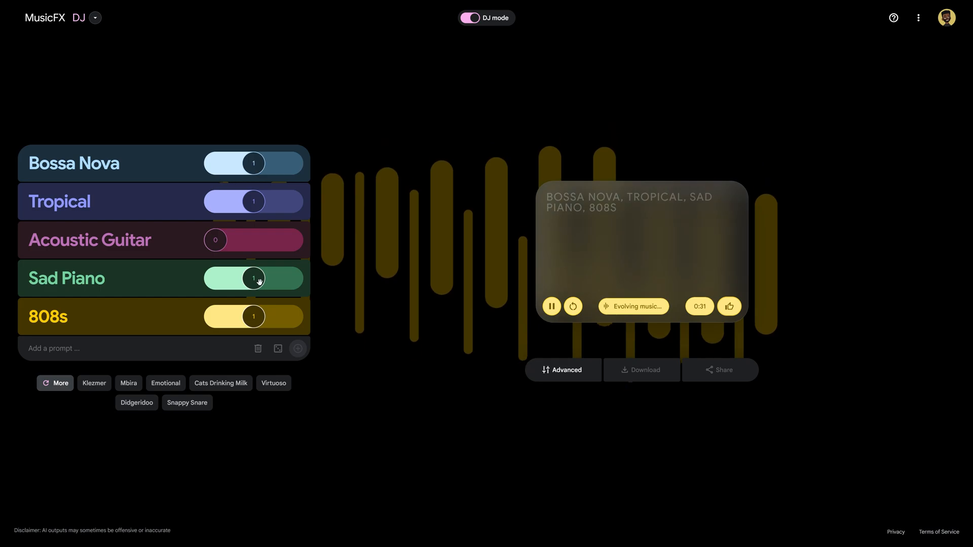
left_click_drag(253, 162, 234, 162)
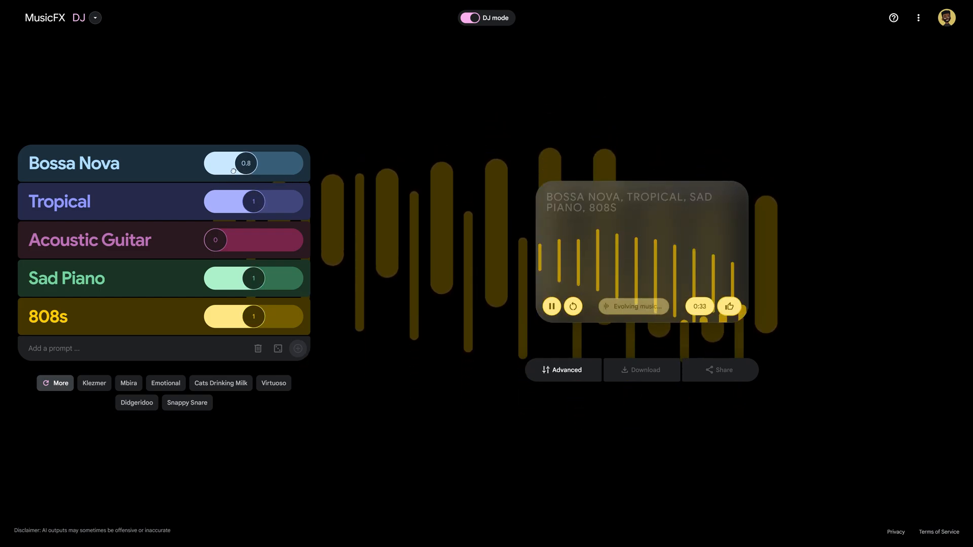
left_click_drag(245, 163, 213, 163)
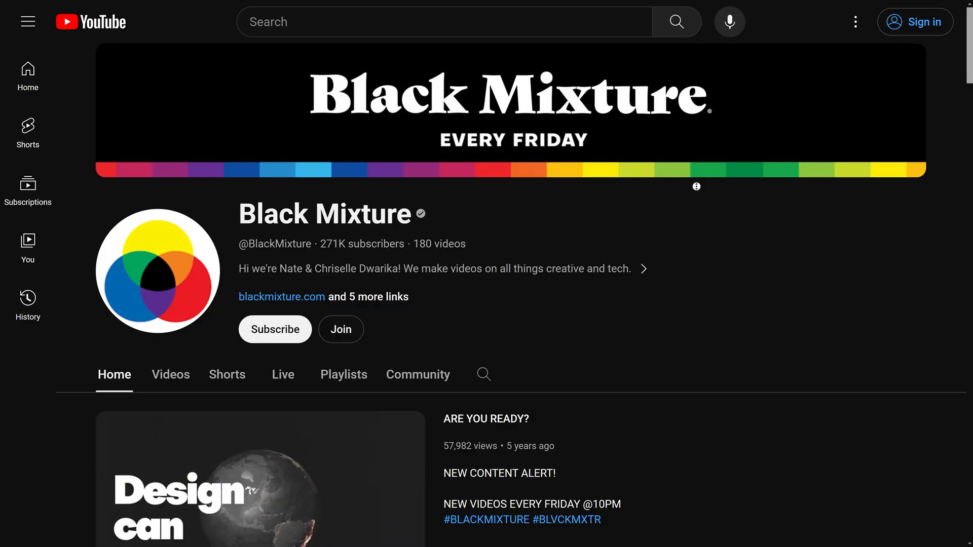
Scroll down the Black Mixture channel page to the featured 'Are You Ready?' video
scroll("down", 3)
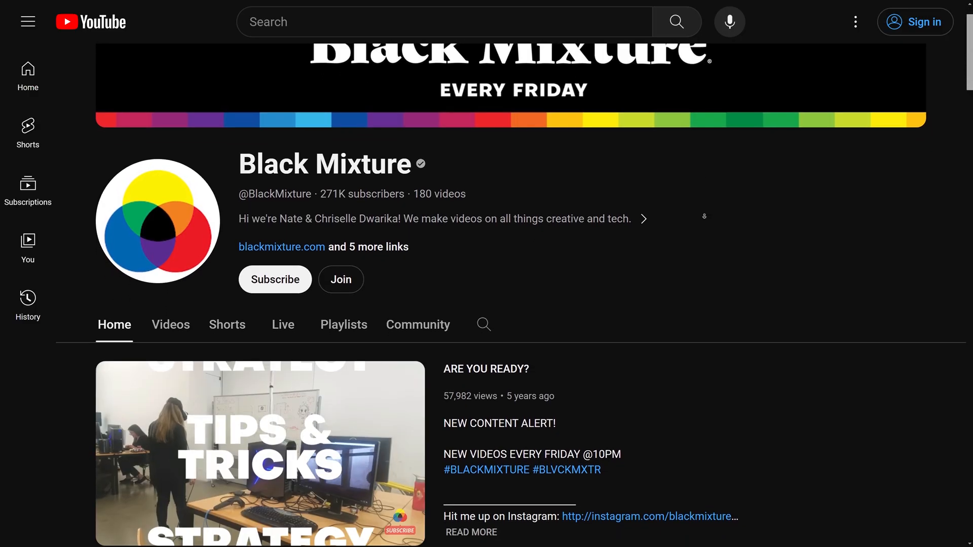